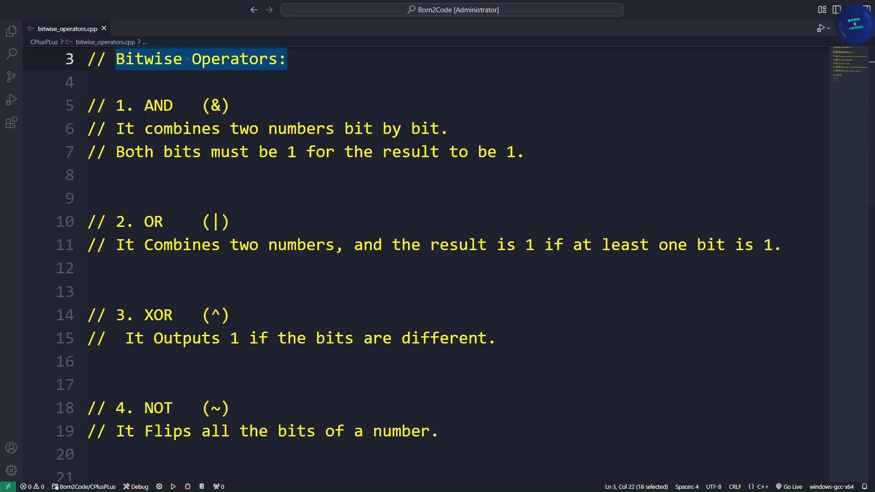
Highlight the Bitwise Operators heading and the OR, XOR, NOT and right-shift descriptions
{"action": "double_click", "coordinate": [158, 105]}
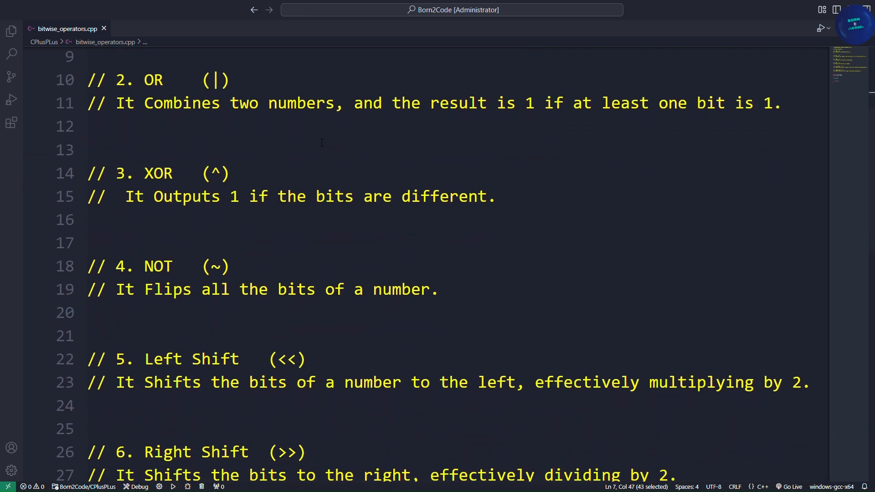
{"action": "double_click", "coordinate": [215, 80]}
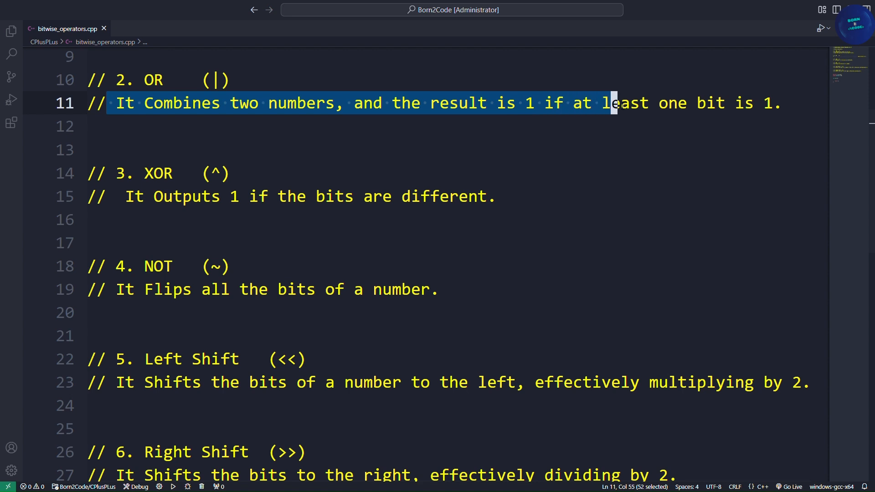
{"action": "left_click_drag", "start_coordinate": [611, 103], "coordinate": [781, 103]}
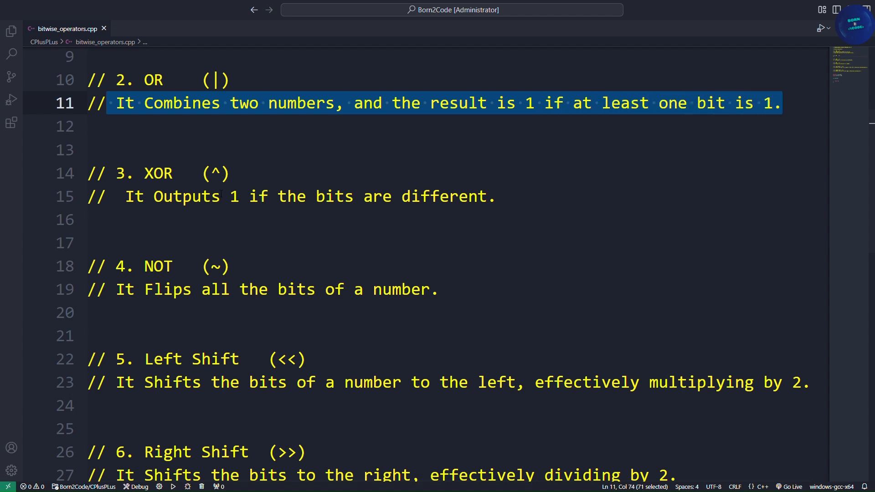
{"action": "double_click", "coordinate": [158, 80]}
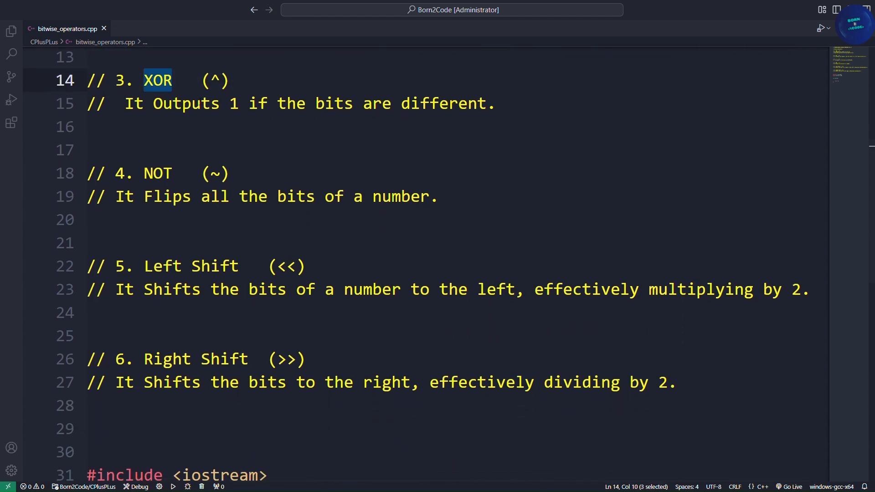
{"action": "double_click", "coordinate": [214, 80]}
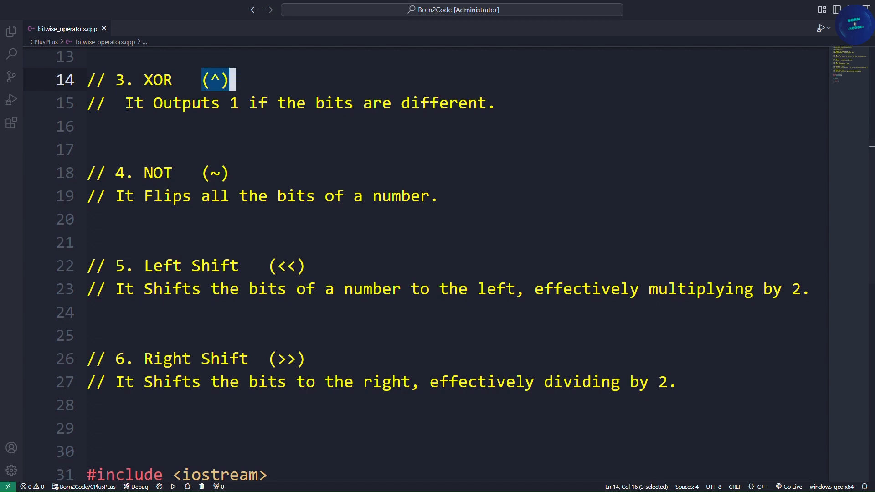
{"action": "scroll", "scroll_direction": "down", "scroll_amount": 3}
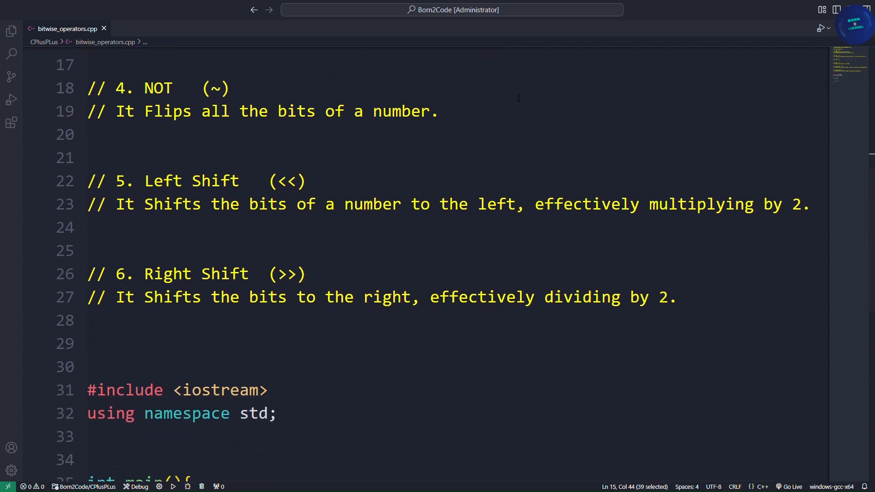
{"action": "double_click", "coordinate": [159, 88]}
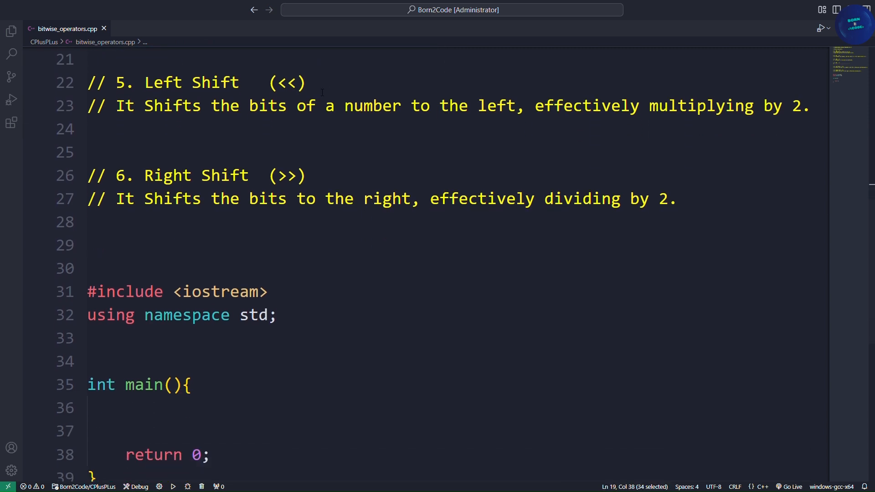
{"action": "double_click", "coordinate": [208, 83]}
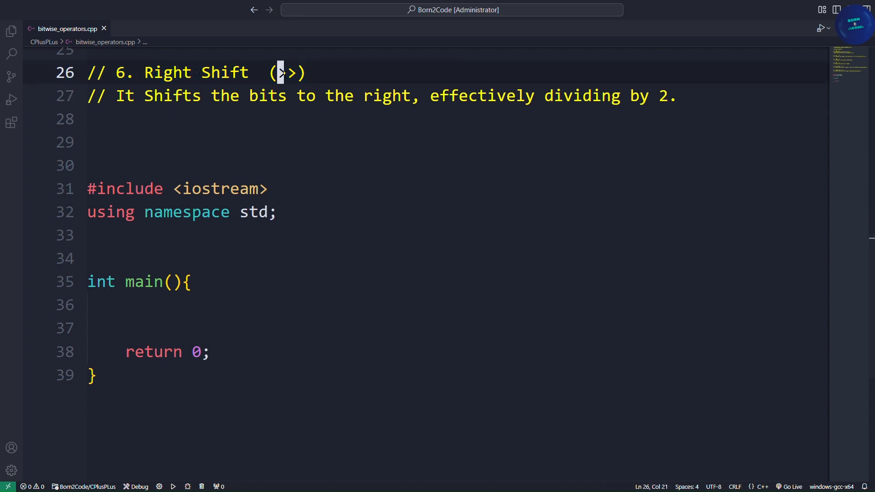
{"action": "left_click_drag", "start_coordinate": [115, 95], "coordinate": [290, 95]}
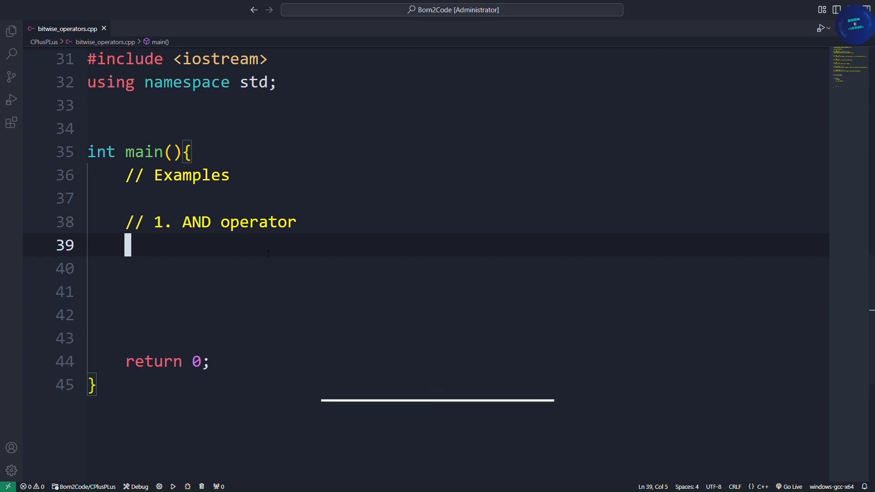
Write int and_operator = 5 & 3; and print it with cout << and_operator << endl;
{"action": "type", "text": "int and"}
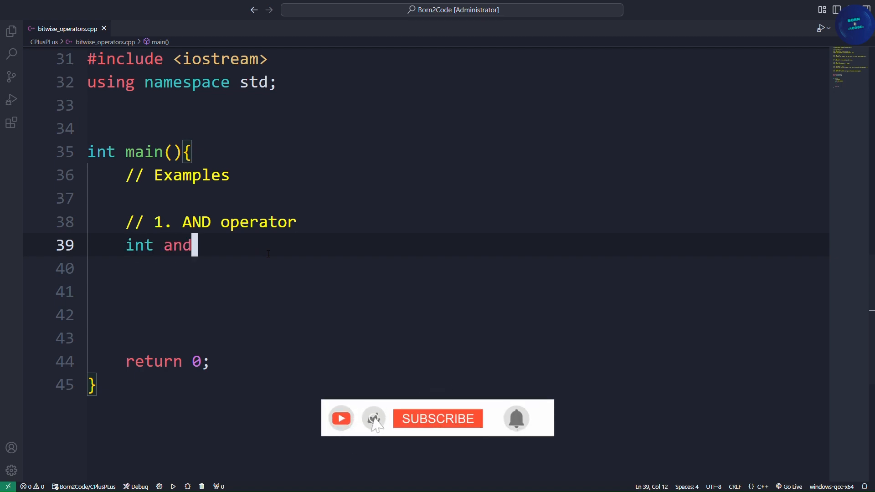
{"action": "type", "text": "_operator"}
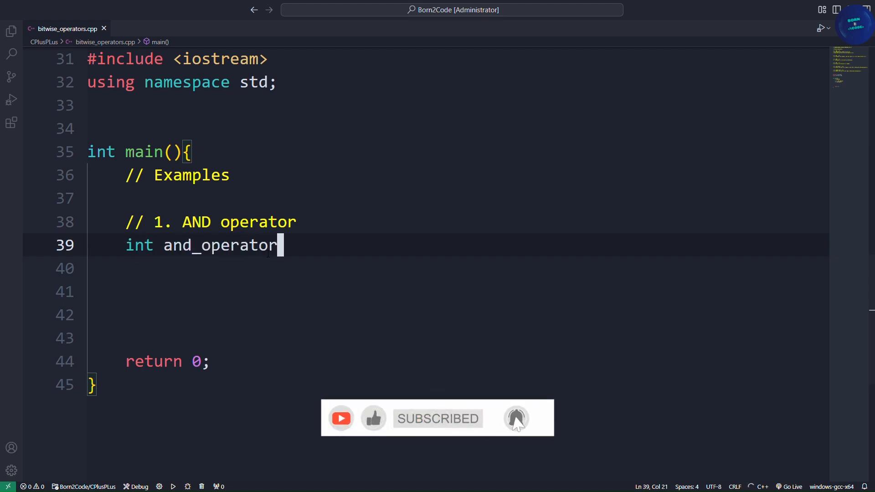
{"action": "type", "text": "= 5 &"}
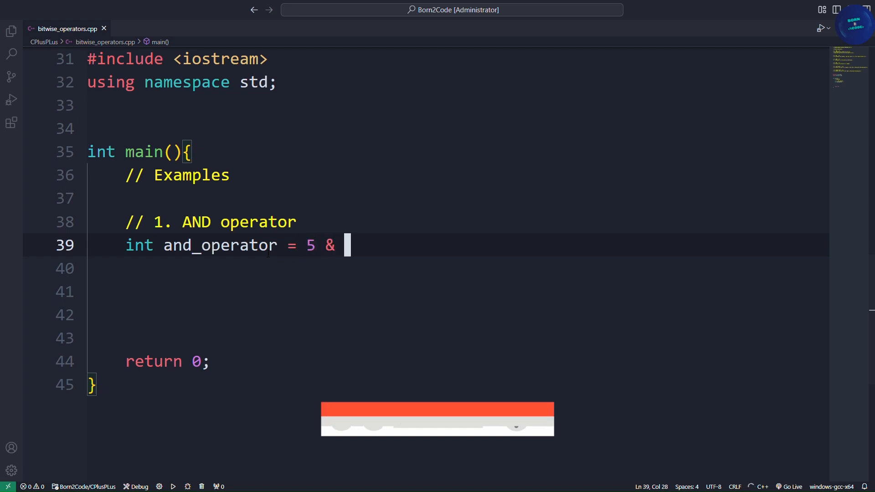
{"action": "type", "text": "3;"}
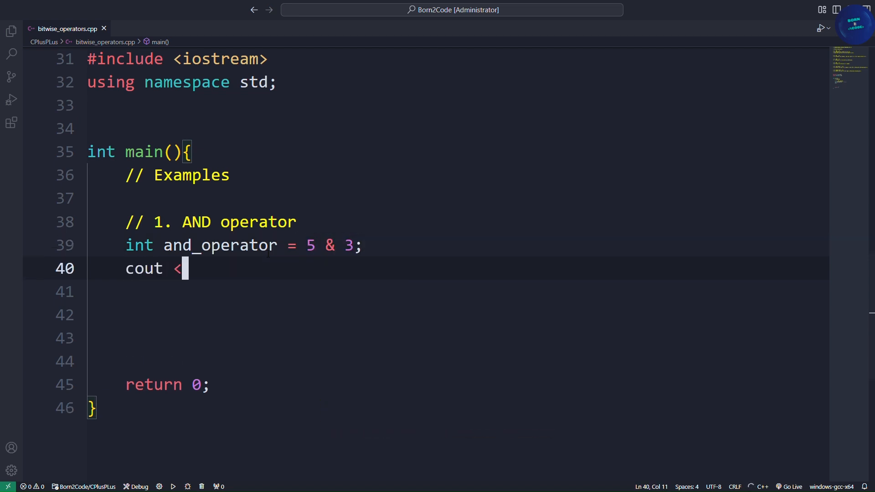
{"action": "type", "text": "< and_operator << en"}
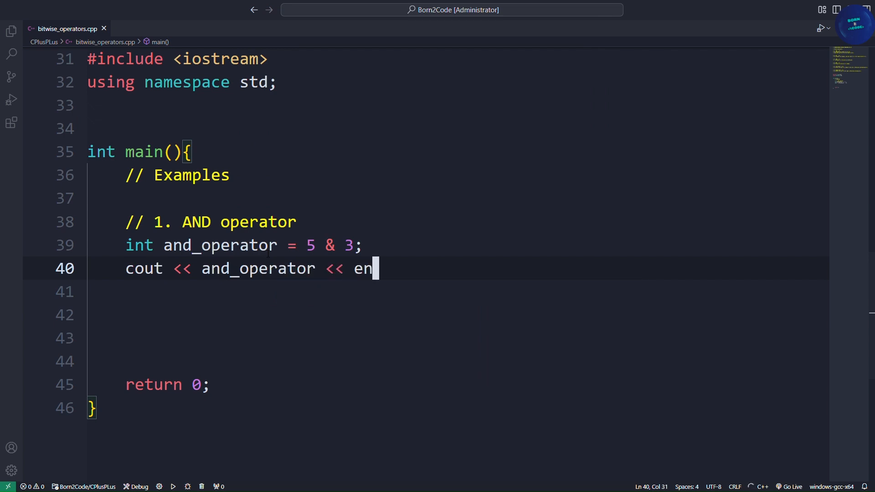
{"action": "type", "text": "dl;"}
{"action": "left_click", "coordinate": [458, 316]}
{"action": "type", "text": "// Check wether a number is ODD or EVEN  Using AND(&) Operator"}
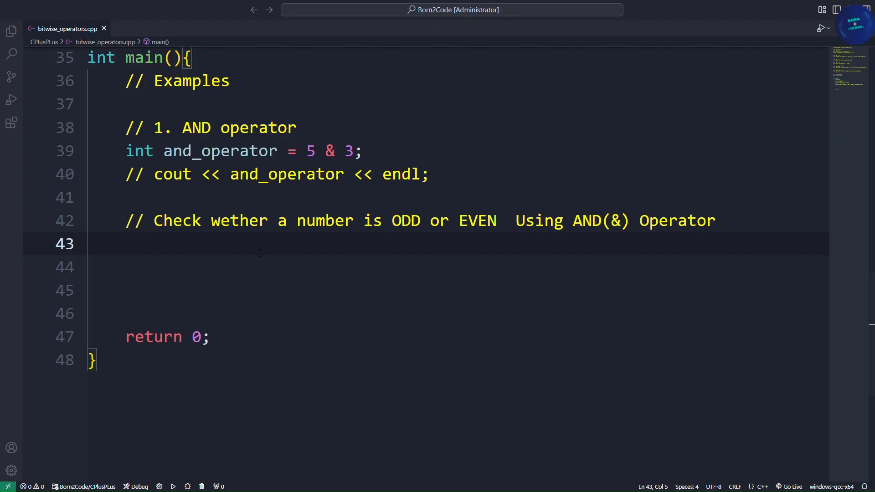
Select the odd-or-even comment, then declare int num = 8; on line 43
{"action": "left_click_drag", "start_coordinate": [155, 220], "coordinate": [713, 221]}
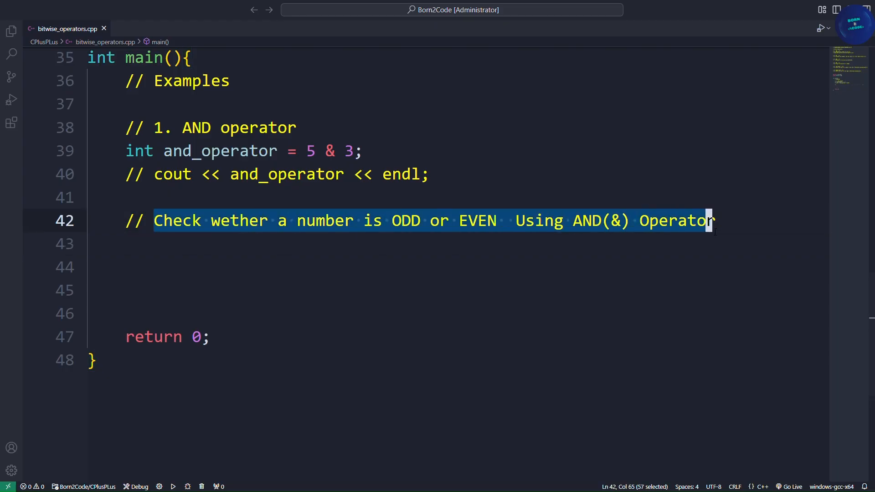
{"action": "left_click", "coordinate": [330, 244]}
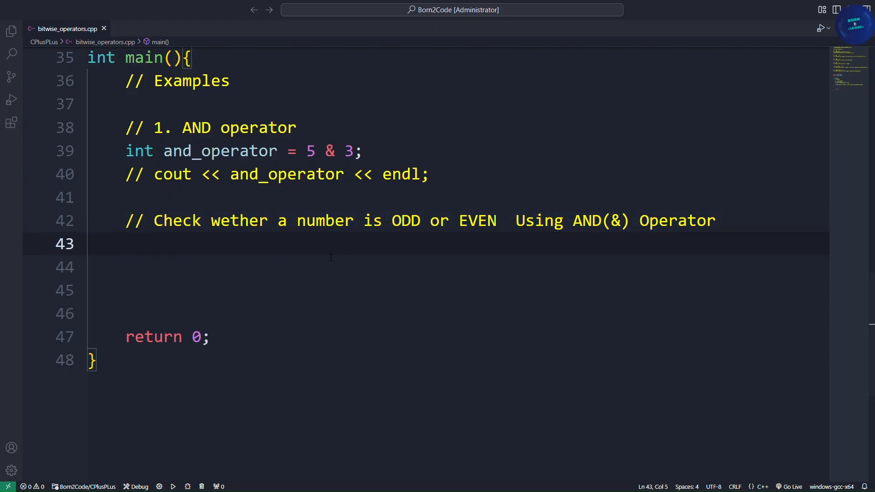
{"action": "type", "text": "int num ="}
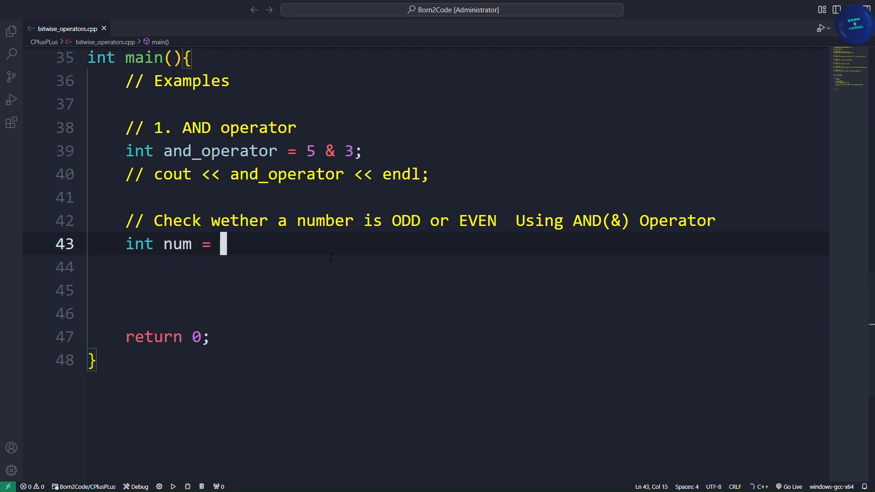
{"action": "type", "text": "8;"}
{"action": "type", "text": "// 2. OR operator    (|)"}
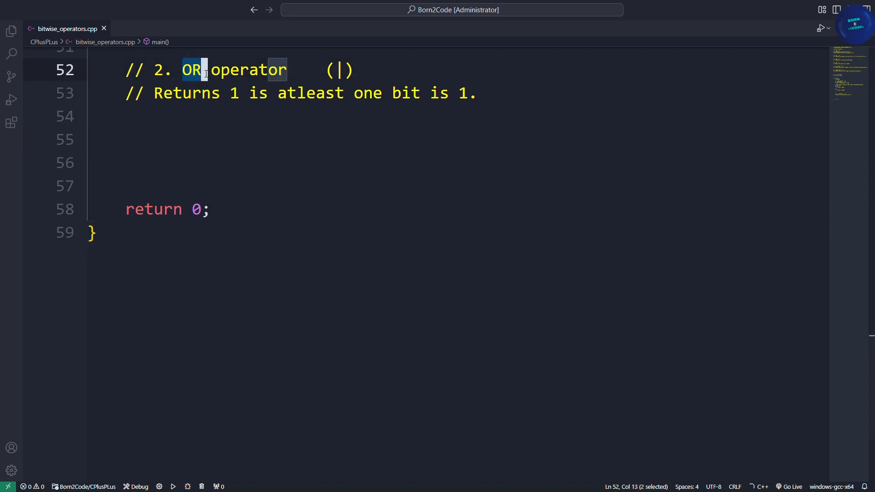
Write int OR_operator = 5 | 3; and print it with cout << OR_operator
{"action": "left_click_drag", "start_coordinate": [207, 70], "coordinate": [288, 70]}
{"action": "type", "text": "int"}
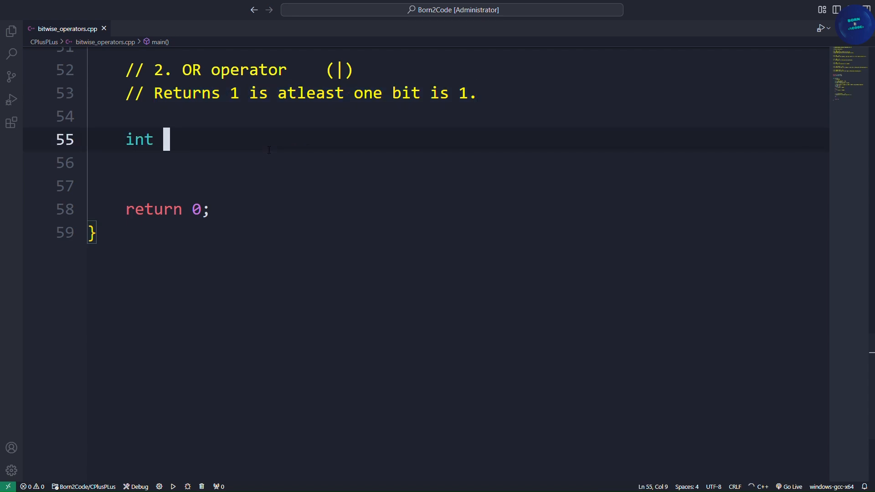
{"action": "type", "text": "OR_operat"}
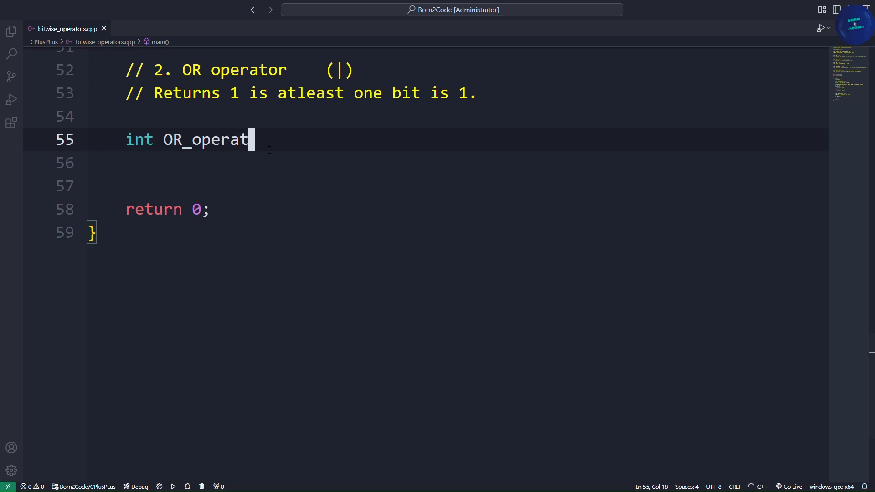
{"action": "type", "text": "or ="}
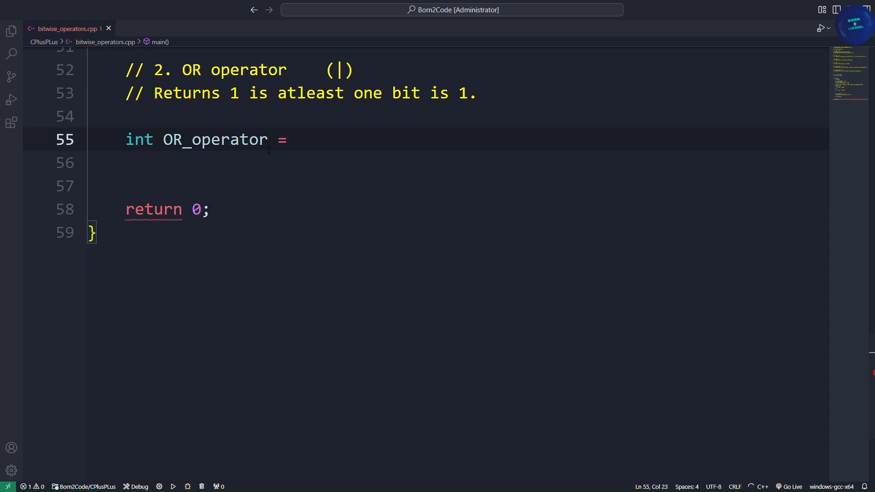
{"action": "type", "text": "5"}
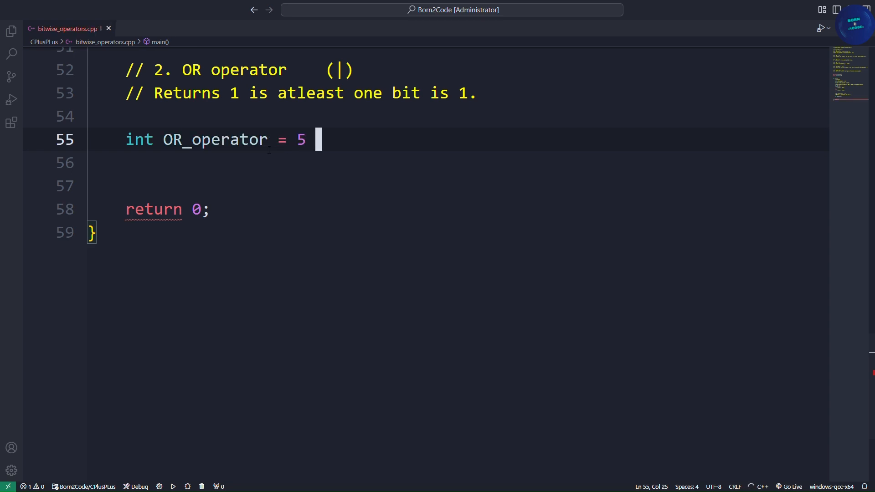
{"action": "type", "text": "| 3;"}
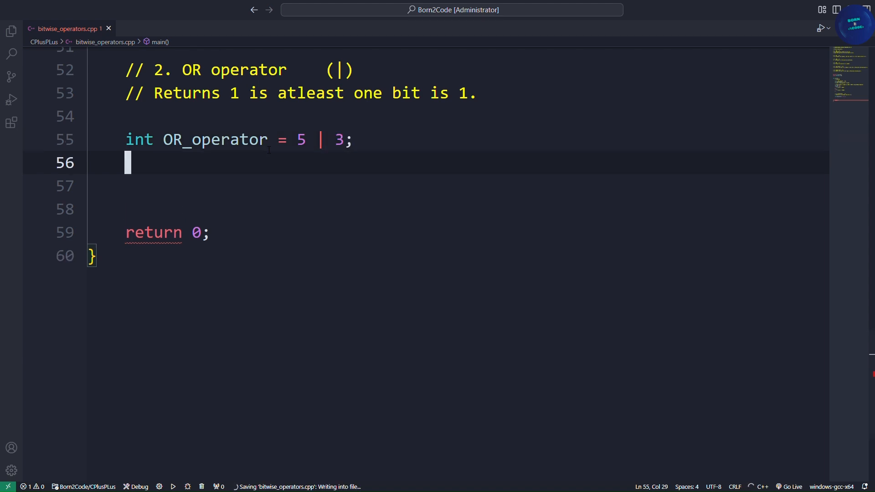
{"action": "type", "text": "cout <<"}
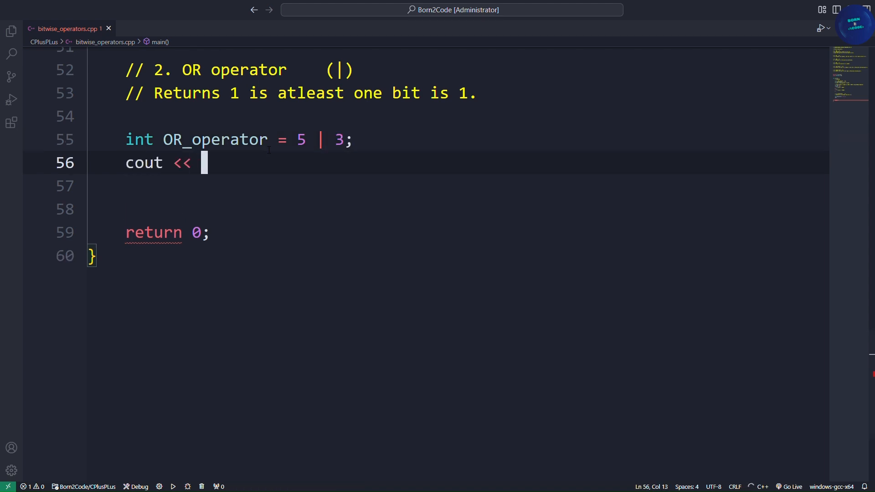
{"action": "type", "text": "OR_operator"}
{"action": "type", "text": "// If they are, the result is 1. Otherwise, it's 0."}
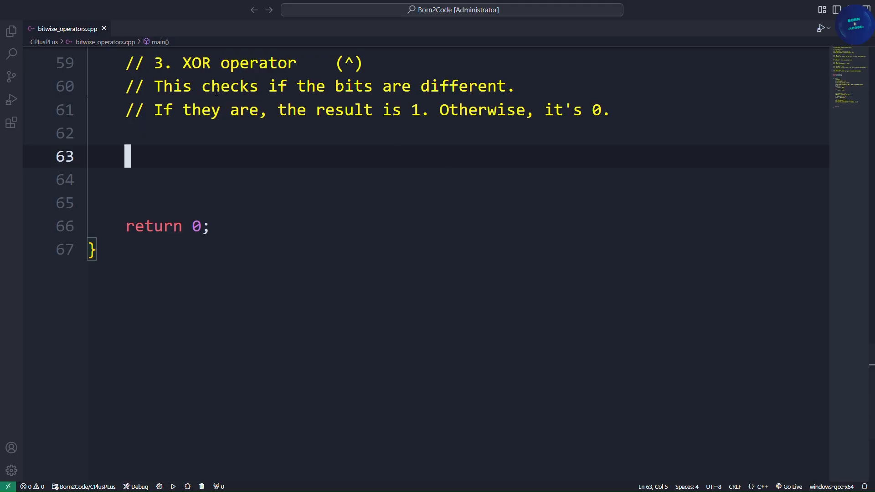
Highlight the XOR explanation and start the int xor_operator example
{"action": "double_click", "coordinate": [196, 62]}
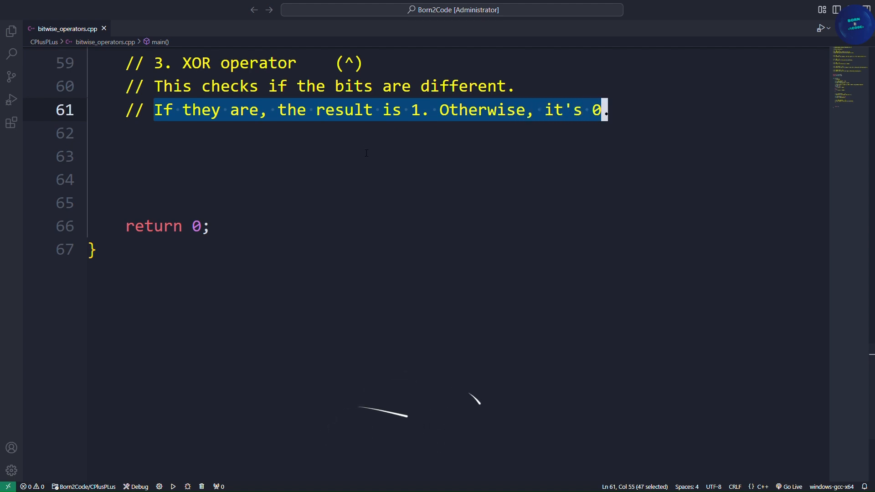
{"action": "type", "text": "int"}
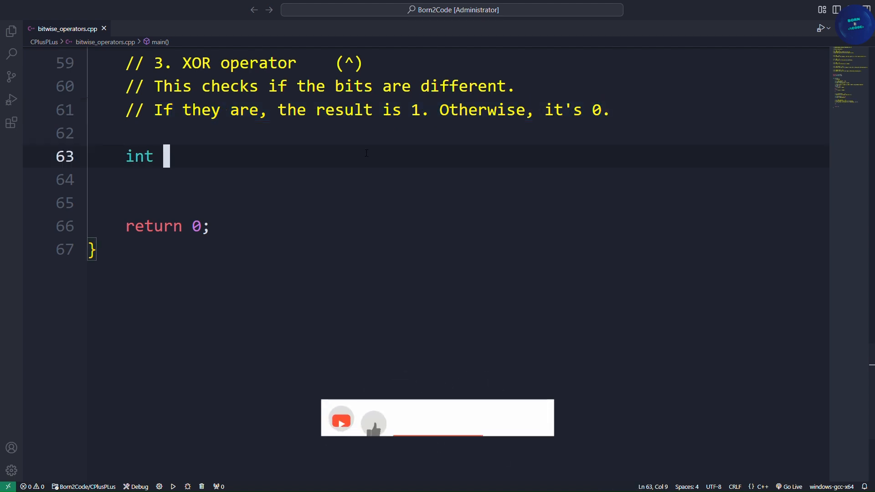
{"action": "type", "text": "xor_operator = 5 ^ 3;"}
{"action": "left_click", "coordinate": [458, 179]}
{"action": "type", "text": "cout <<"}
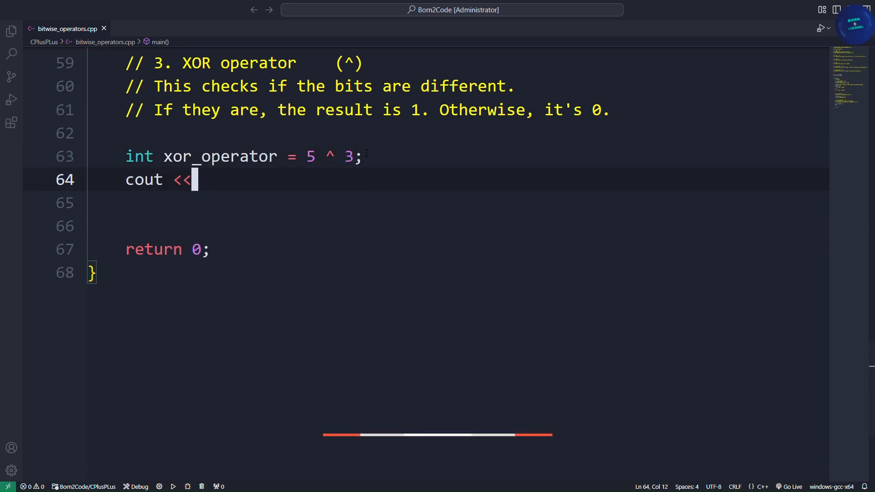
{"action": "type", "text": "xor"}
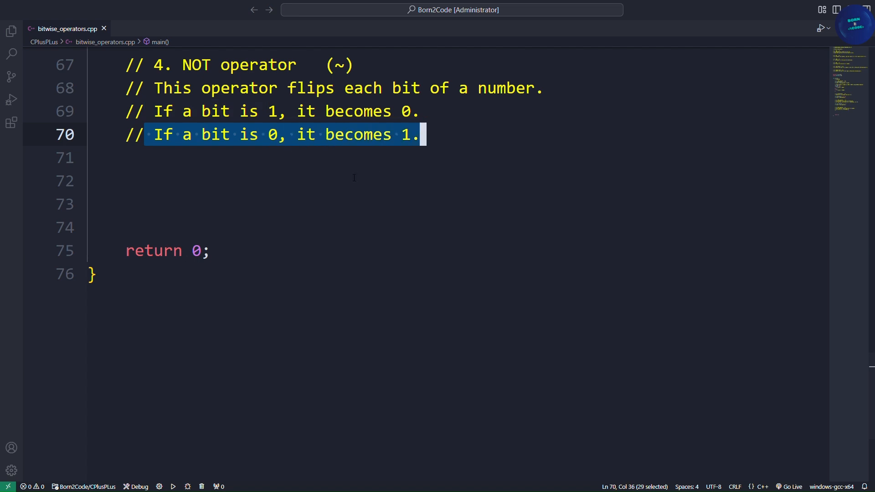
Begin the NOT example by typing int not_operator =
{"action": "type", "text": "i"}
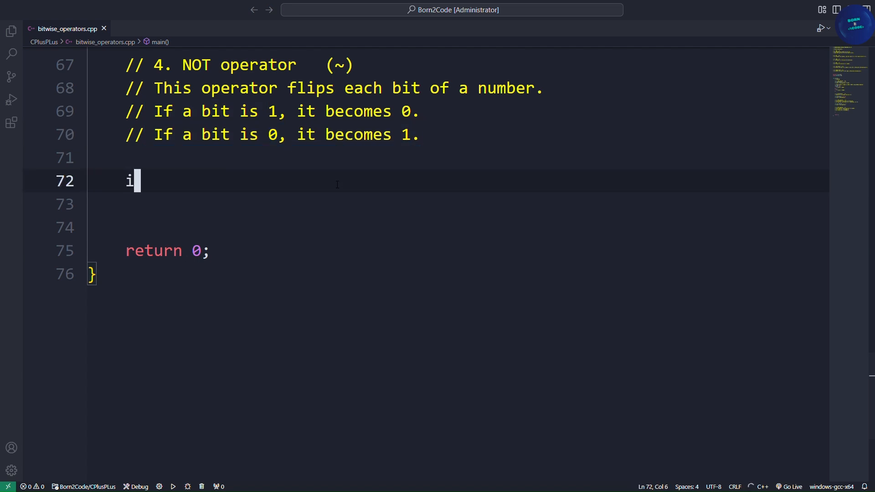
{"action": "type", "text": "nt not_opera"}
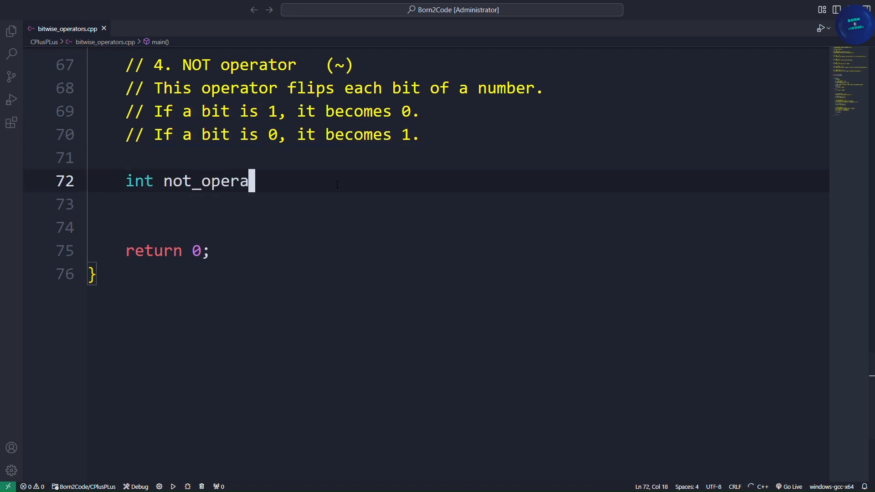
{"action": "type", "text": "tor ="}
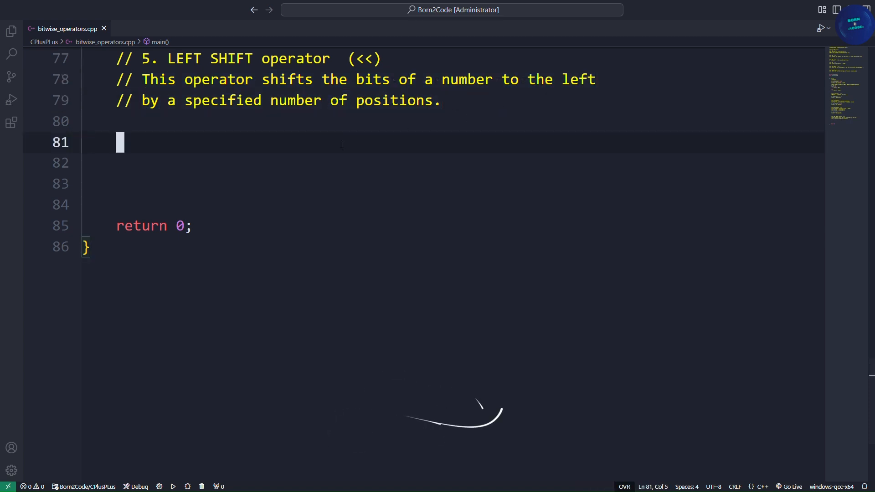
Type int left_shift = 5 << and start the cout << left_shift line
{"action": "type", "text": "int left_s"}
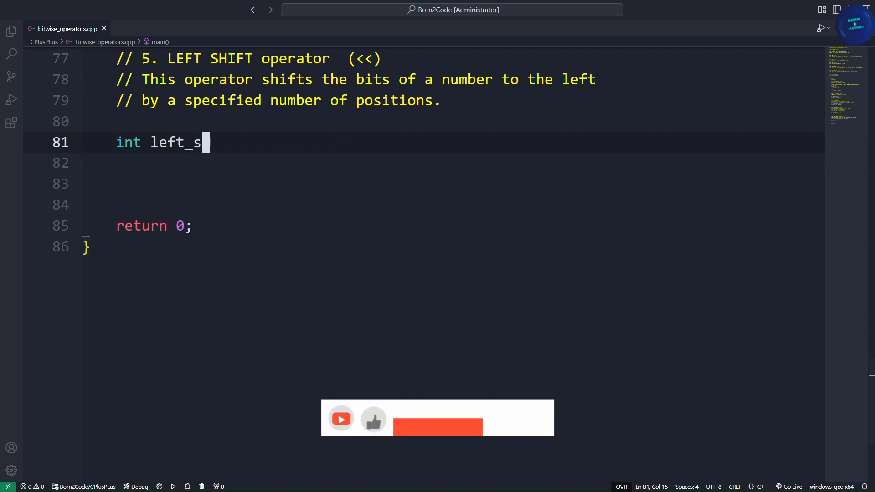
{"action": "type", "text": "hift ="}
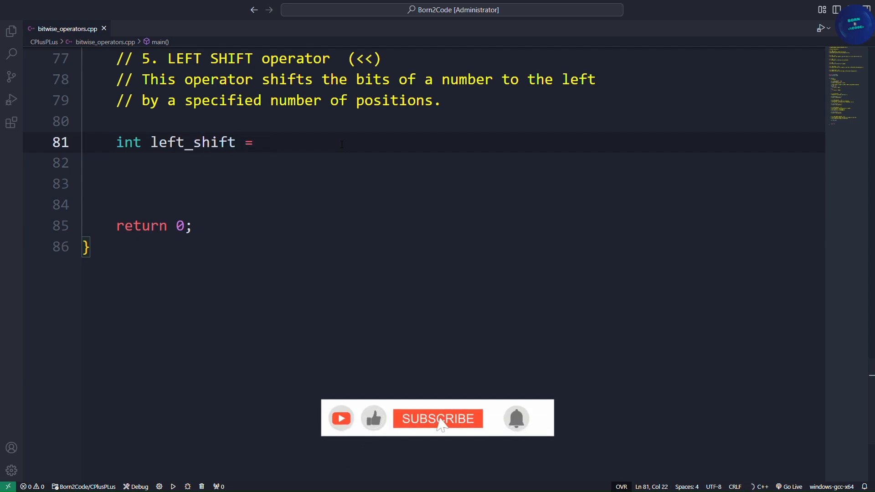
{"action": "type", "text": "5 << 1;"}
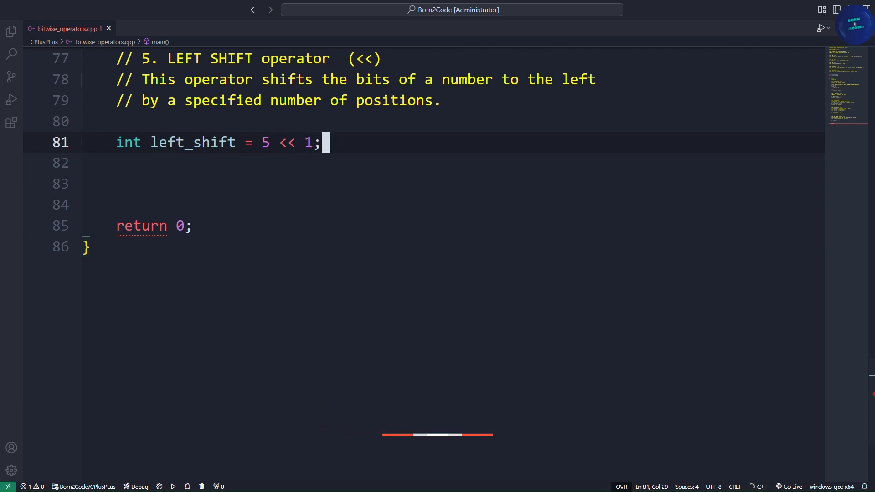
{"action": "type", "text": "cout << lef"}
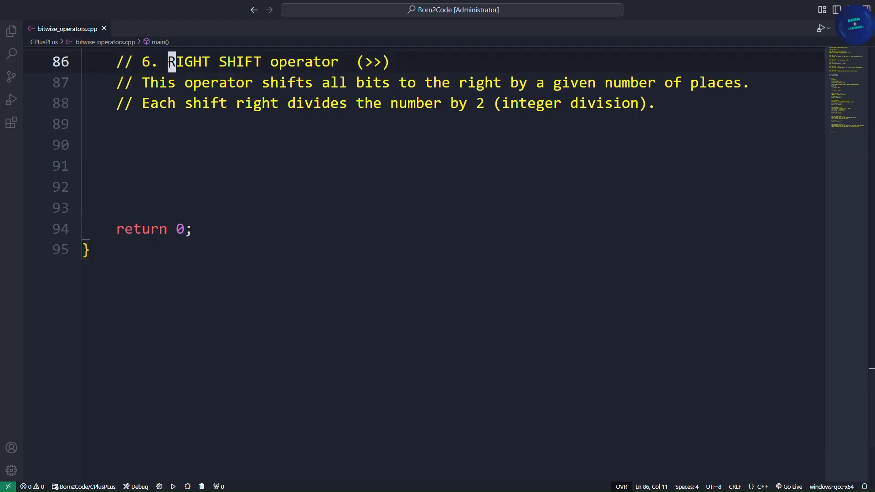
On line 90, write int right_shift_operator = 5 >> 2; with a cout << right_shift_operator line
{"action": "left_click_drag", "start_coordinate": [355, 61], "coordinate": [391, 61]}
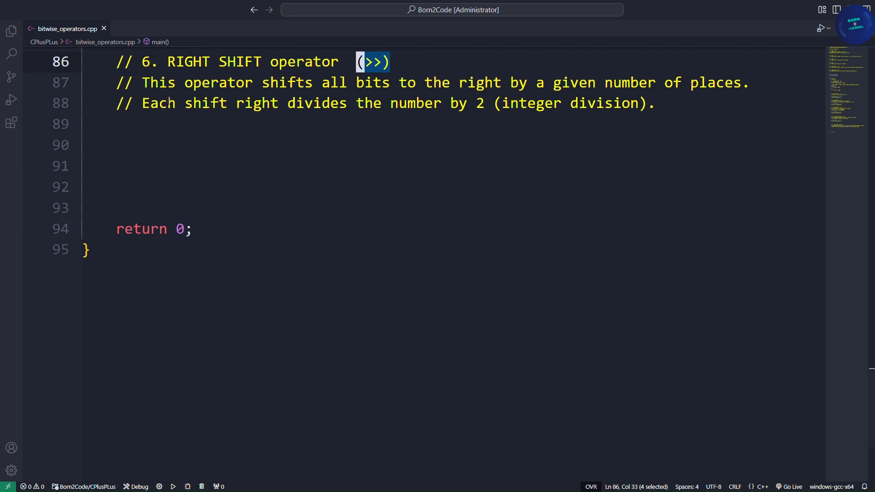
{"action": "left_click_drag", "start_coordinate": [369, 61], "coordinate": [729, 82]}
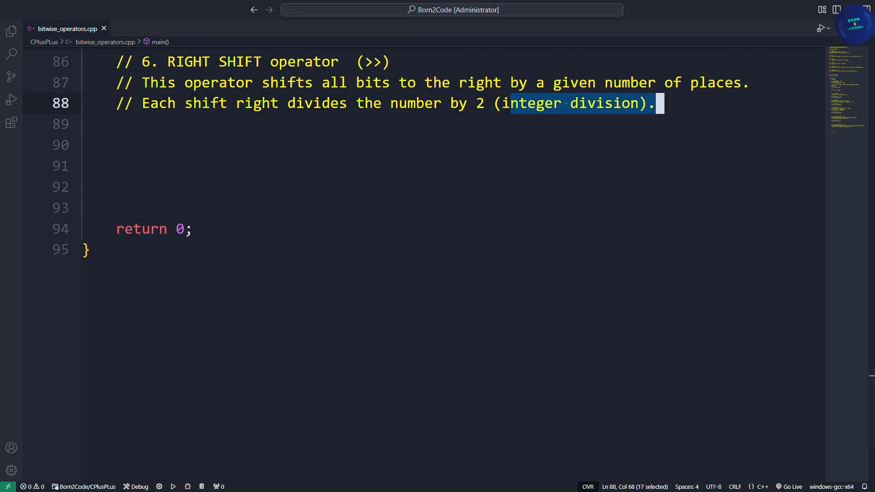
{"action": "left_click", "coordinate": [122, 145]}
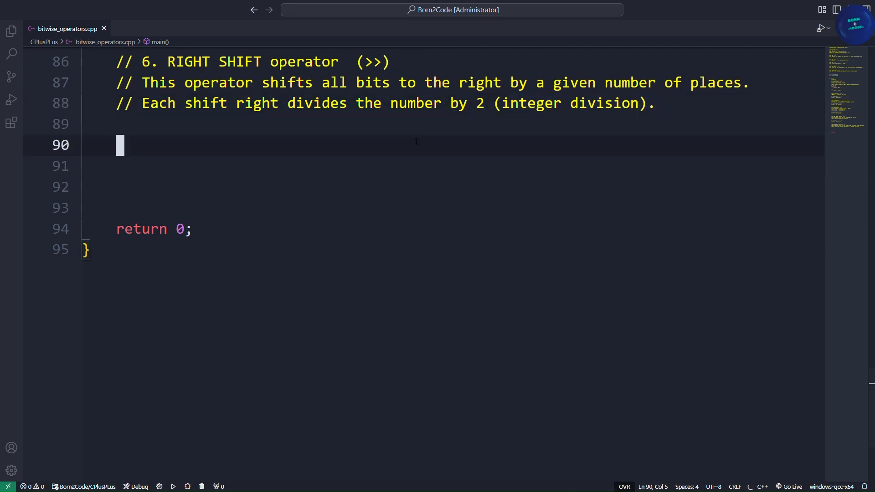
{"action": "type", "text": "int right_shift"}
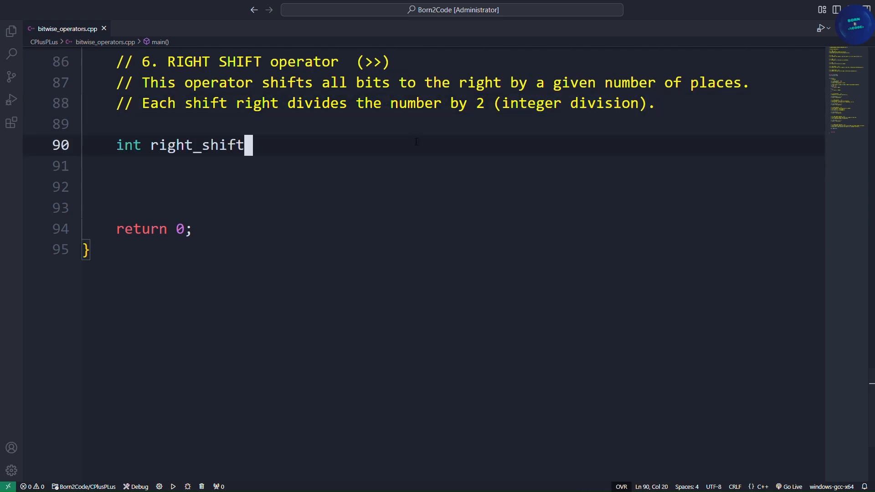
{"action": "type", "text": "_operator = 5"}
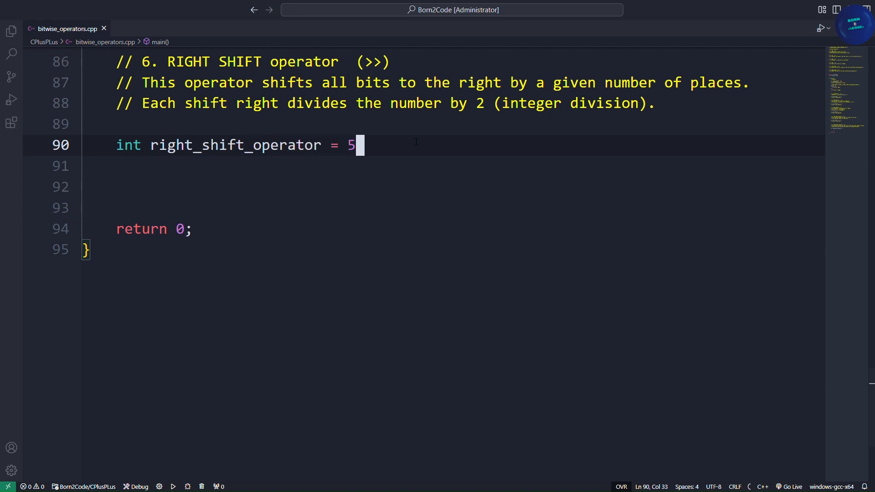
{"action": "type", "text": ">> 2;"}
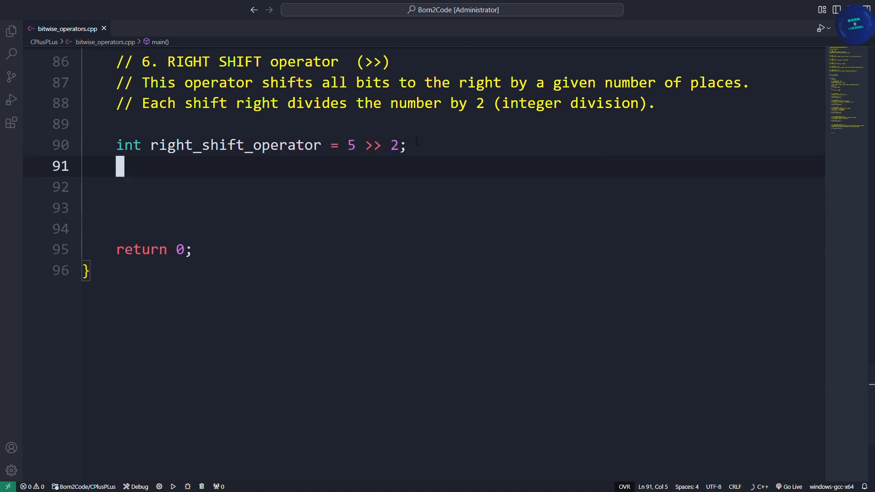
{"action": "type", "text": "cout << right"}
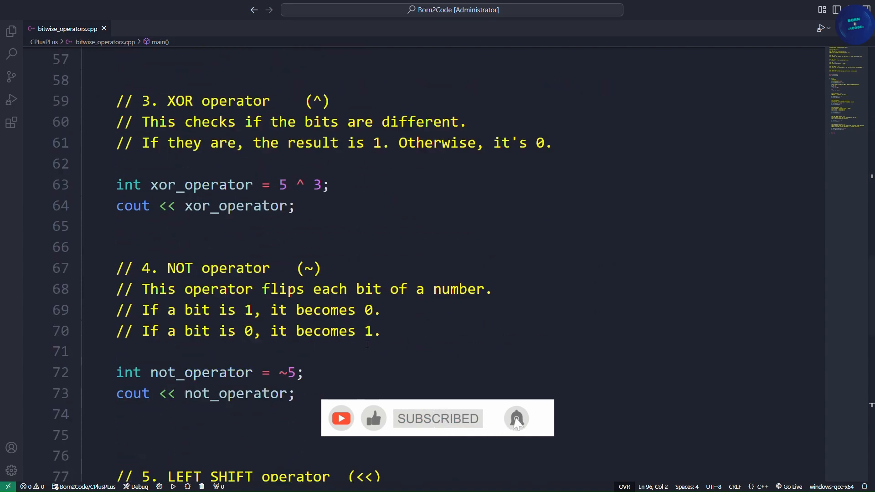
{"action": "scroll", "scroll_direction": "down", "scroll_amount": 3}
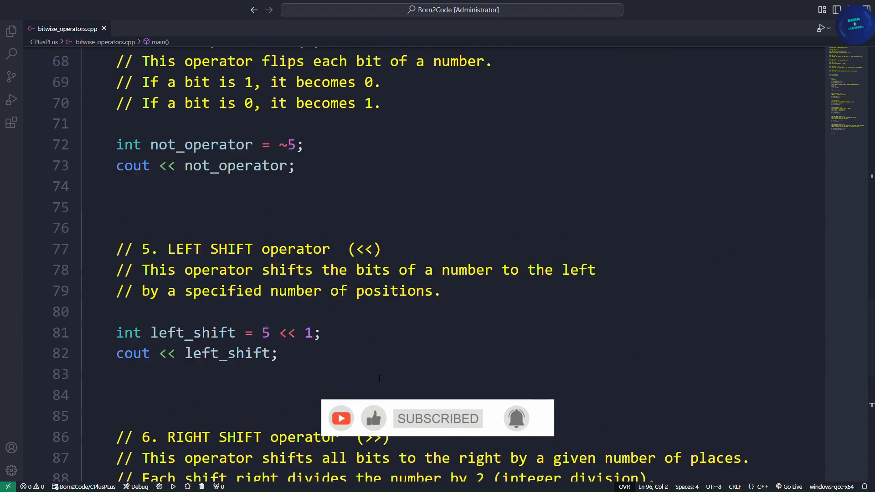